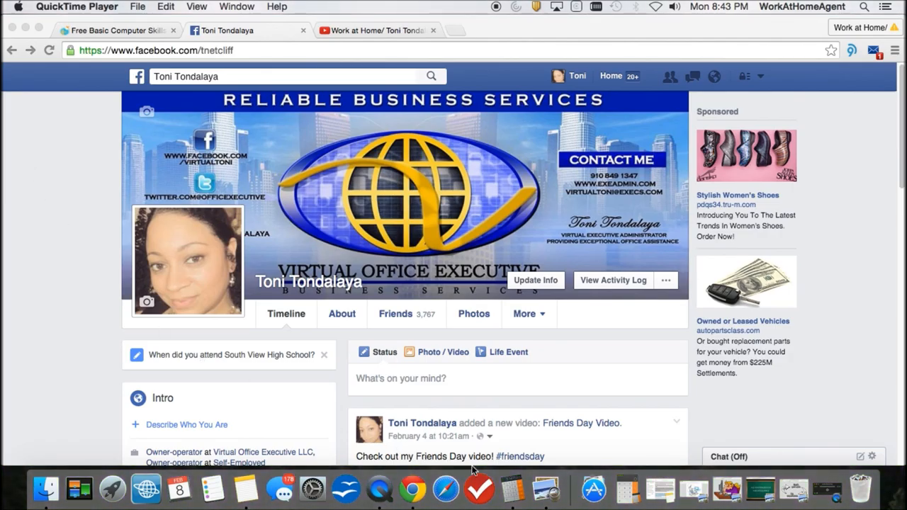
mouse_move(792, 496)
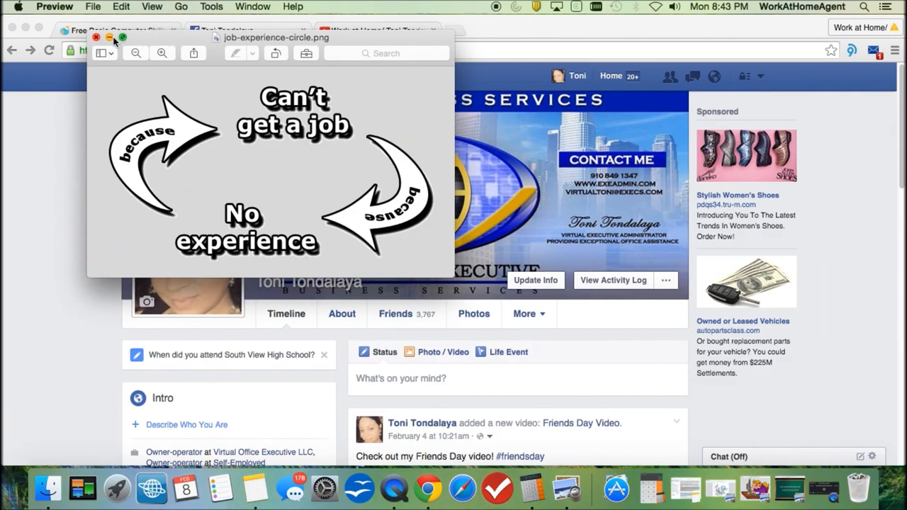
View the no-experience-necessary.jpg slide in Preview, then close it to return to the Facebook profile
click(96, 37)
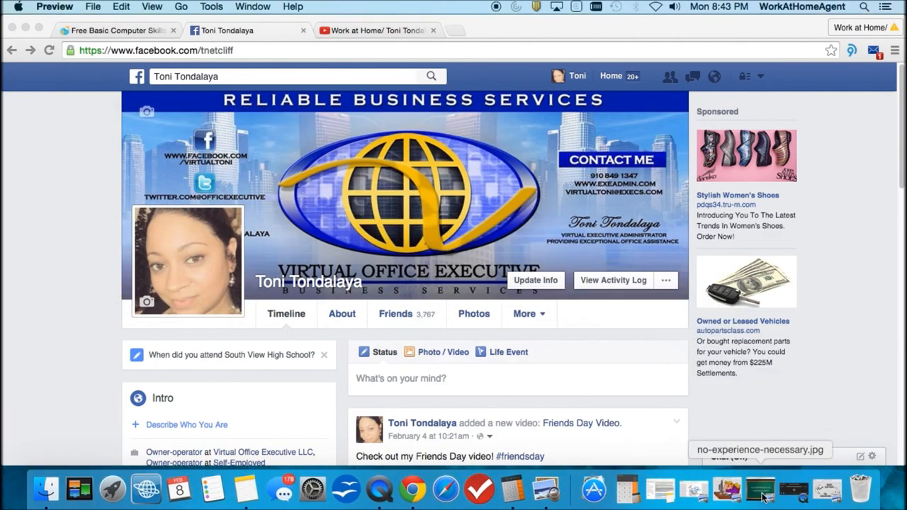
click(759, 449)
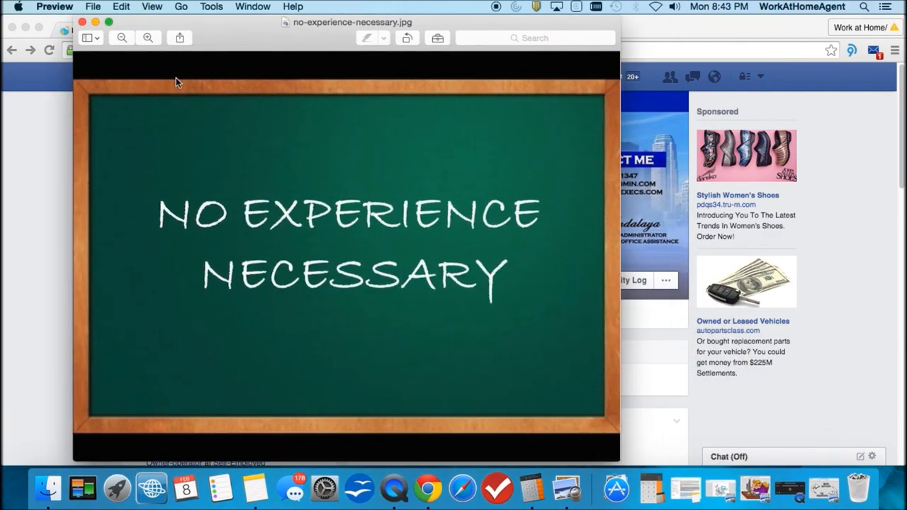
click(82, 23)
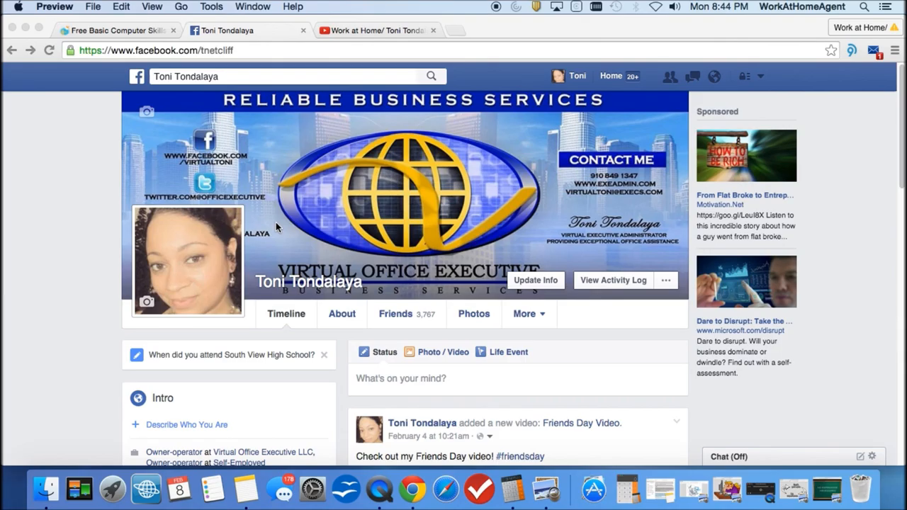
mouse_move(317, 233)
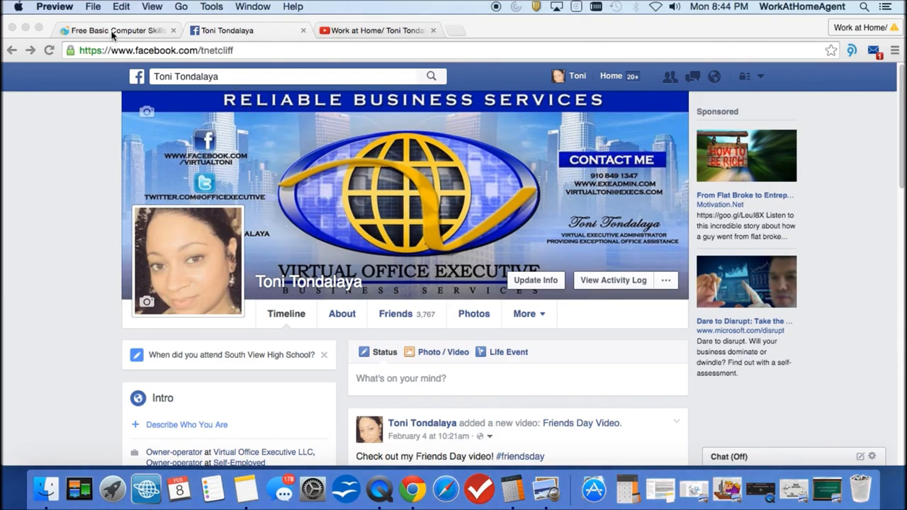
From the Basic Computer Skills tutorial, scroll to the top and follow the Home breadcrumb link
click(116, 31)
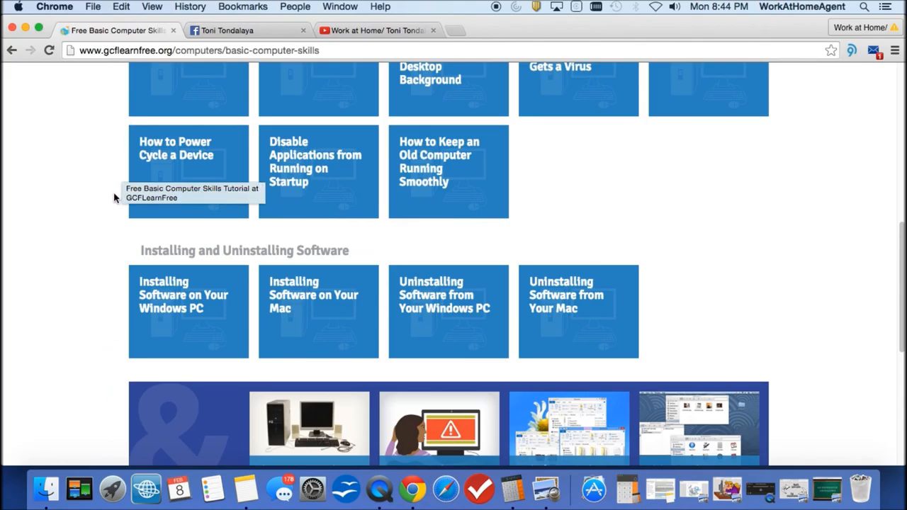
scroll(up, 3)
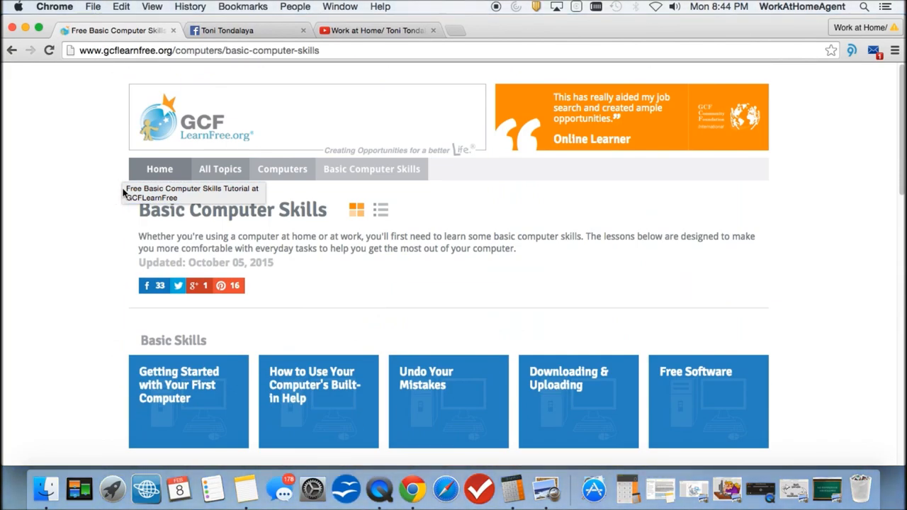
click(159, 169)
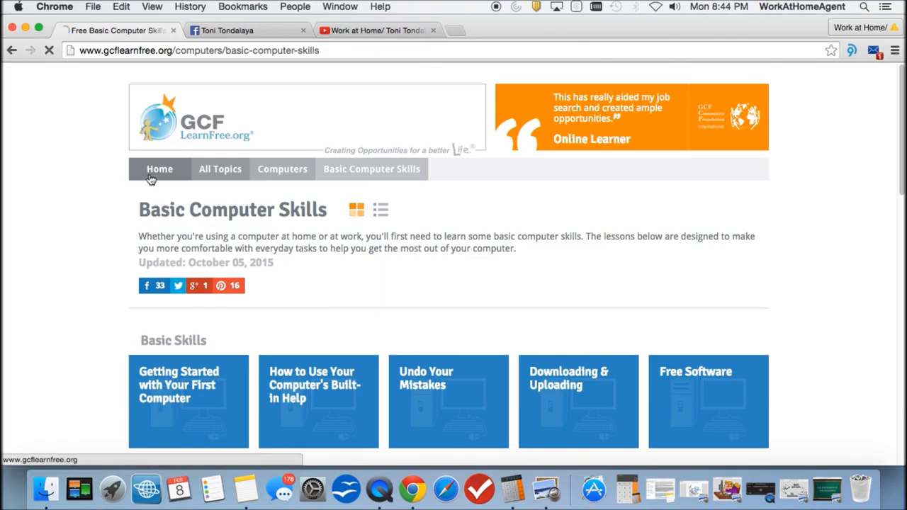
Load the gcflearnfree.org home page and scroll down to its Technology, Reading and Math tiles
click(159, 169)
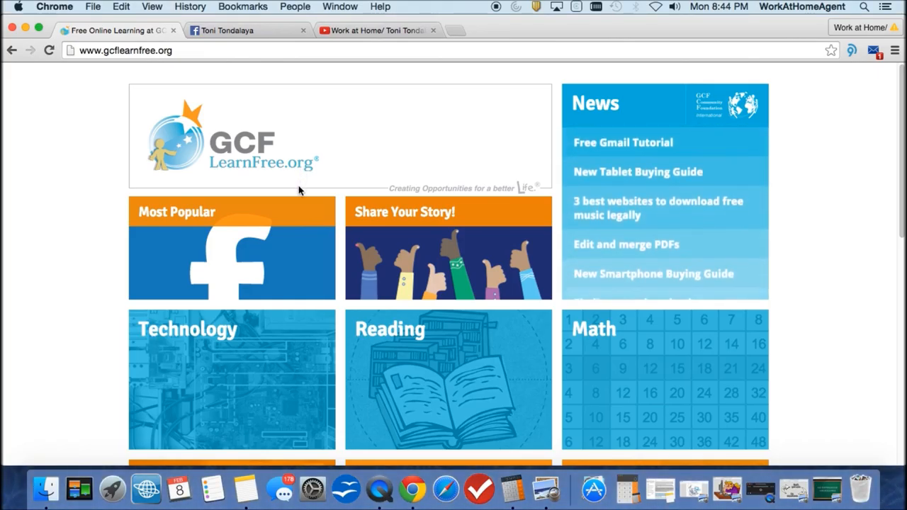
scroll(down, 3)
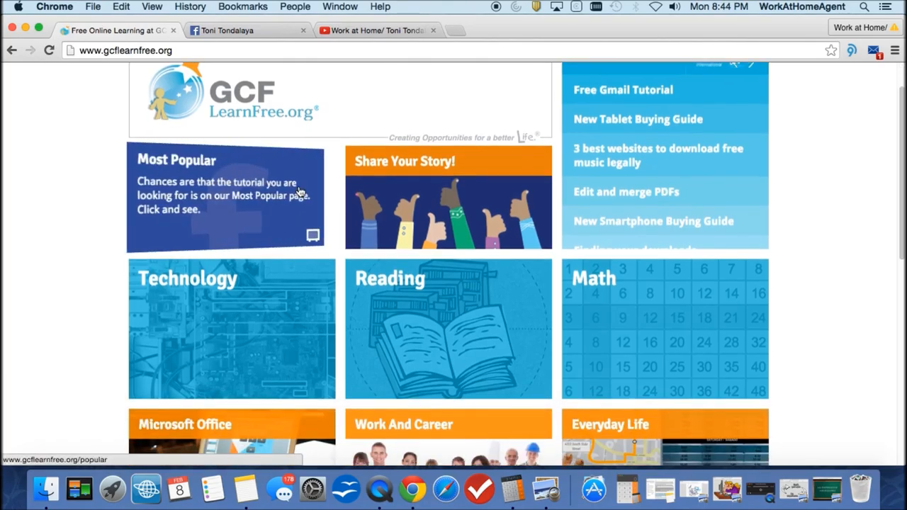
scroll(down, 3)
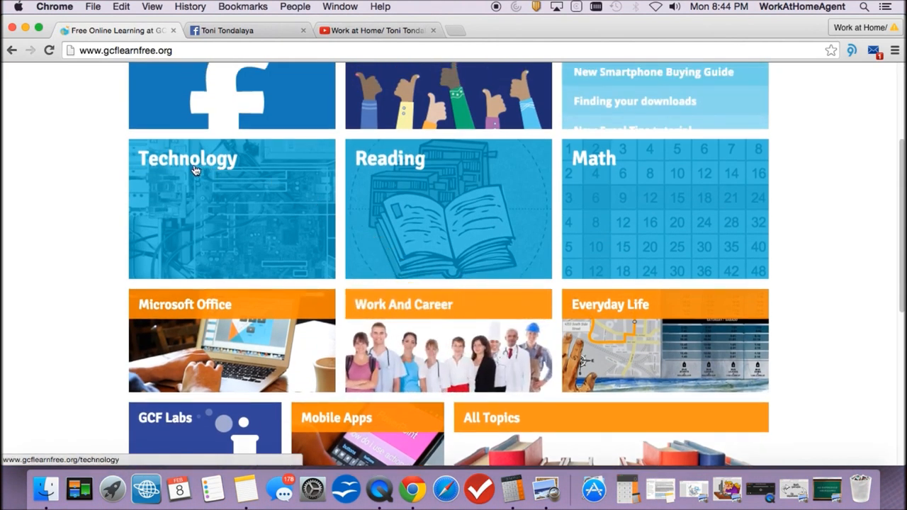
Browse the Technology tutorials page through its topic lists and back to the top
click(187, 159)
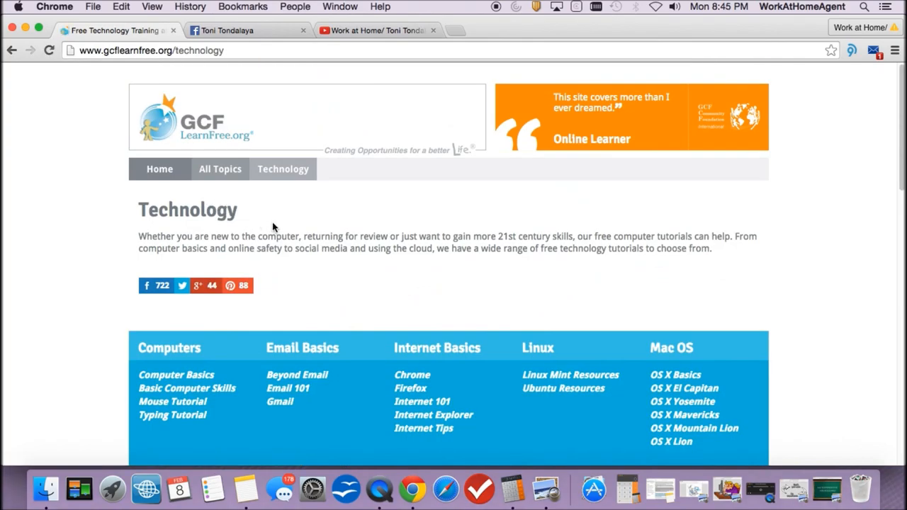
scroll(down, 3)
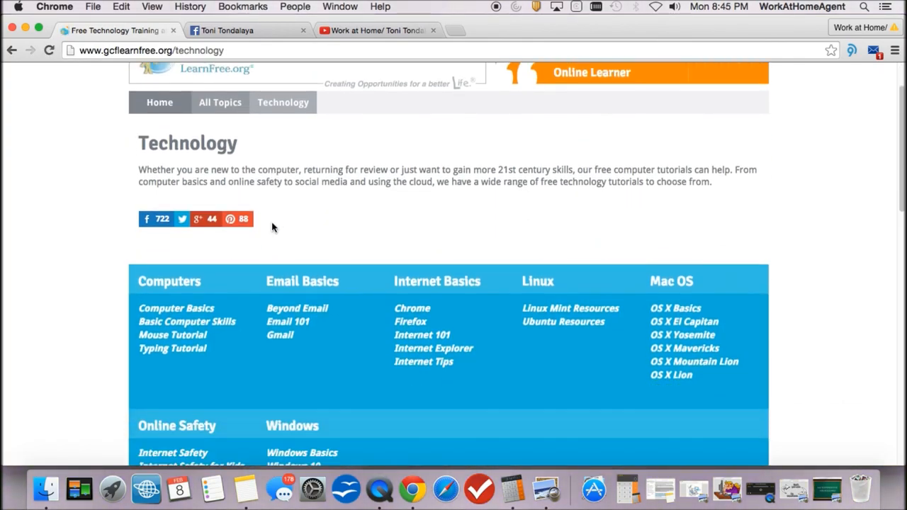
scroll(down, 3)
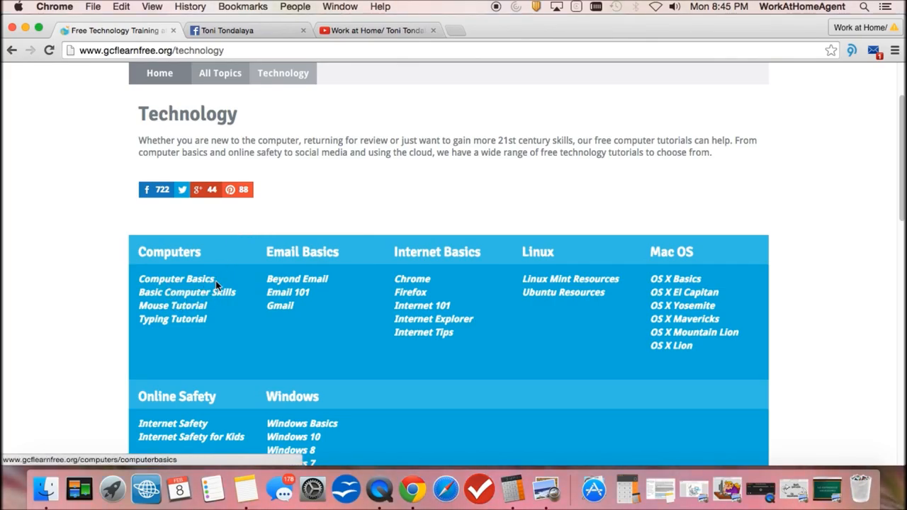
scroll(down, 3)
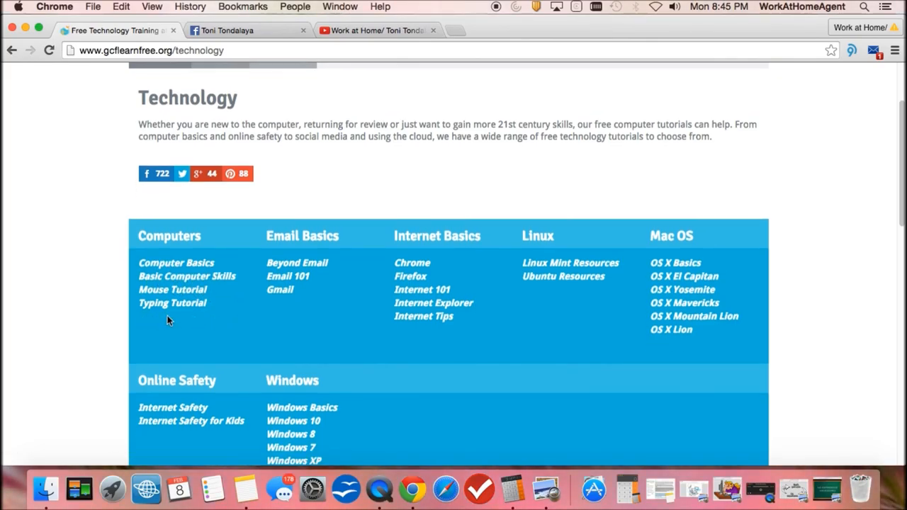
scroll(down, 3)
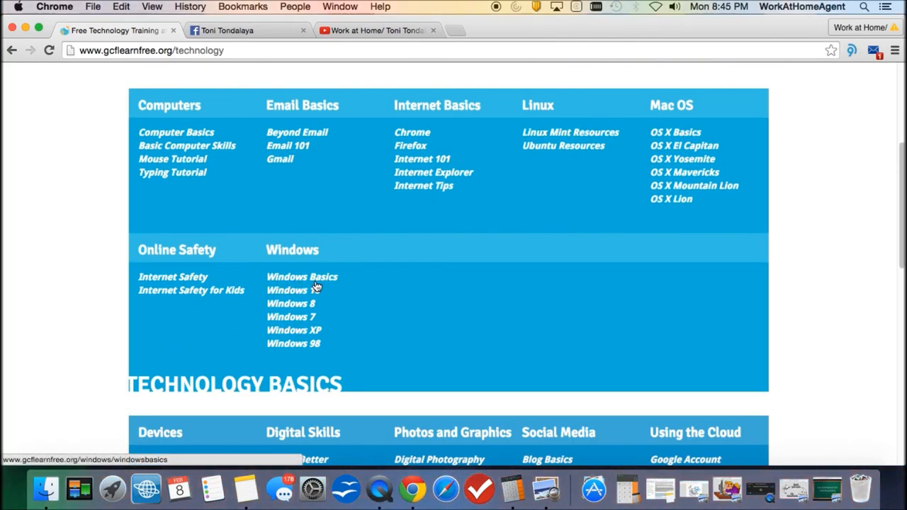
mouse_move(291, 311)
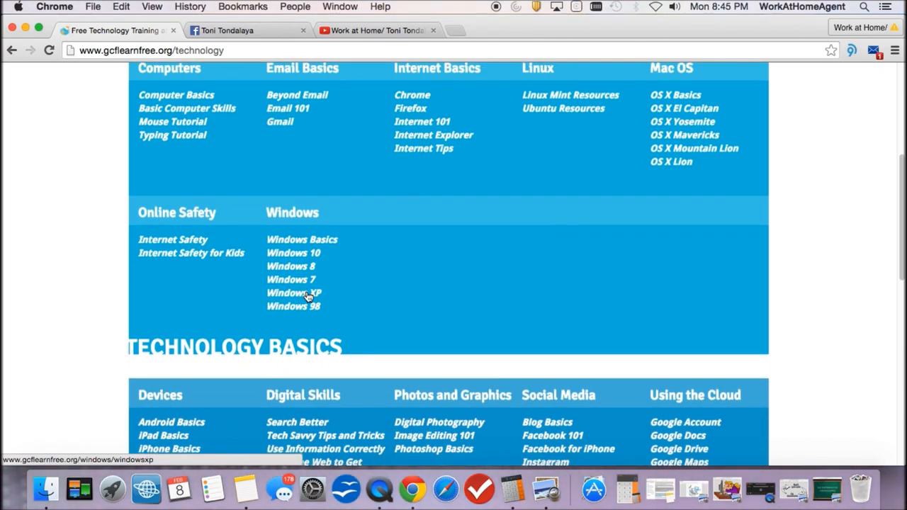
scroll(down, 3)
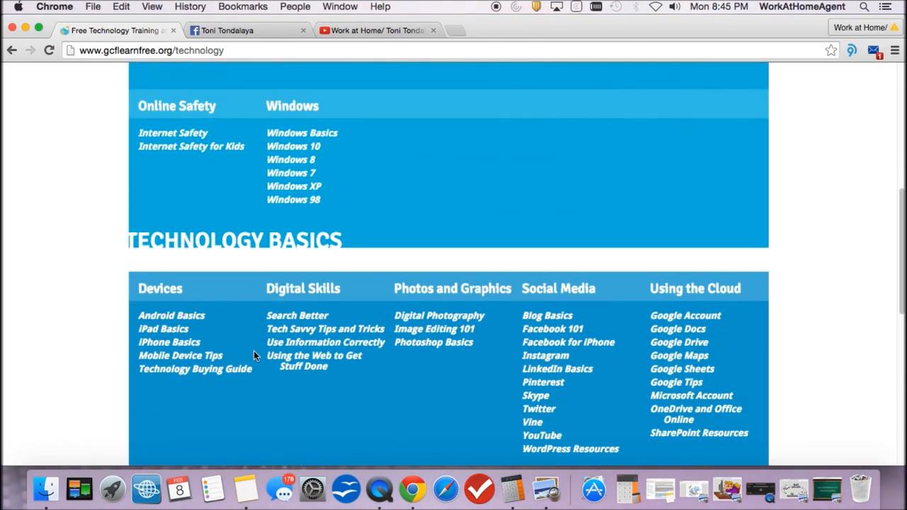
mouse_move(235, 303)
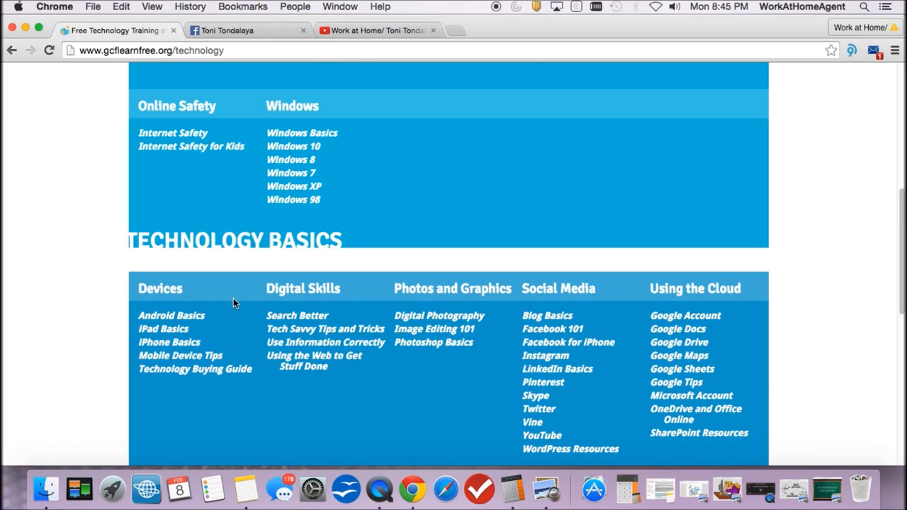
mouse_move(328, 297)
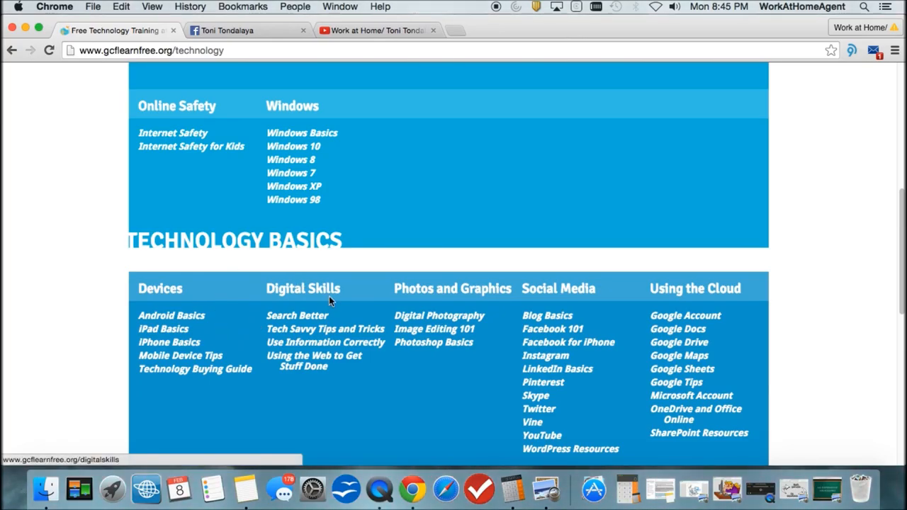
mouse_move(581, 337)
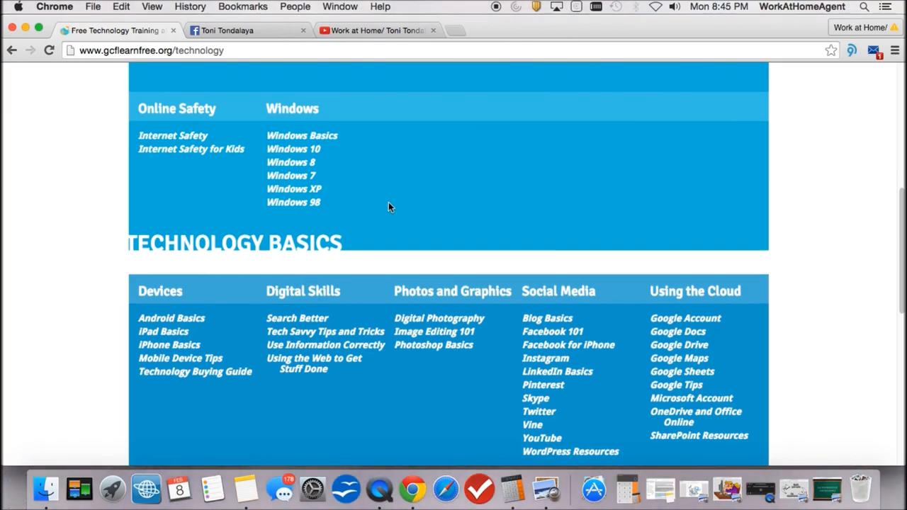
scroll(up, 3)
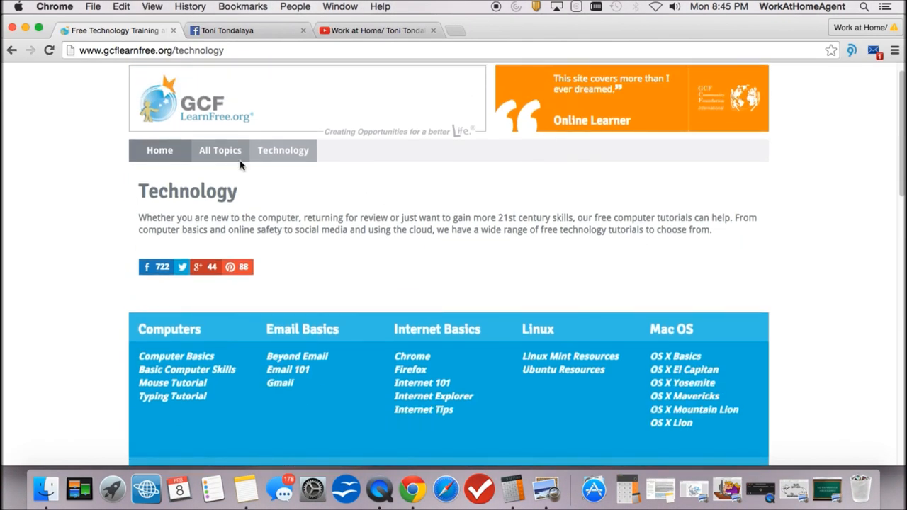
mouse_move(263, 140)
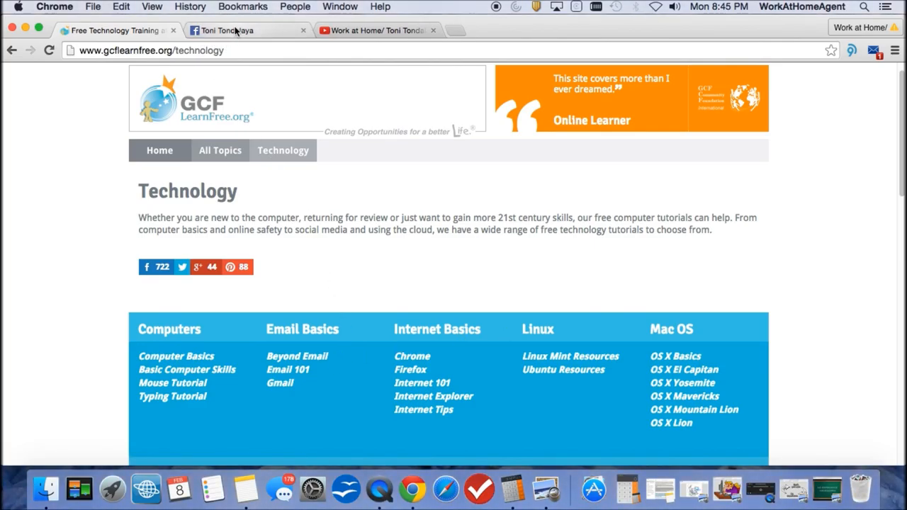
Switch back to the Facebook profile page
click(244, 31)
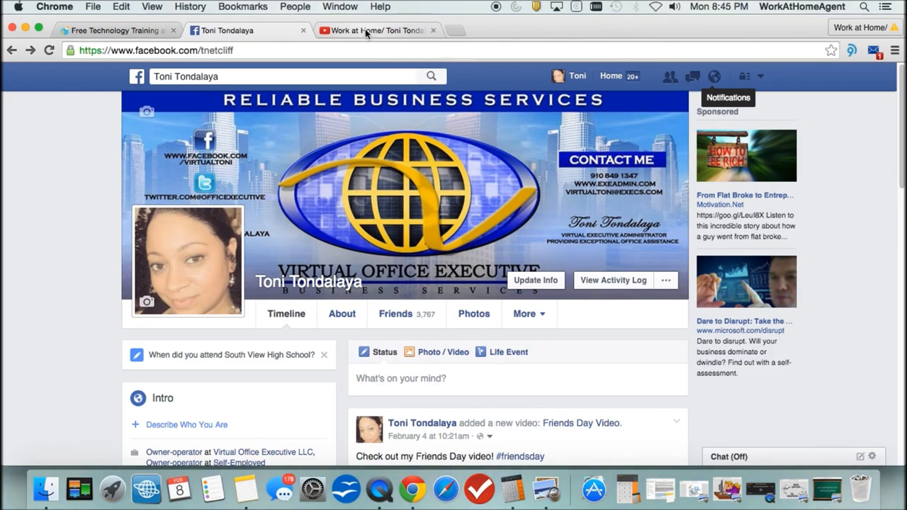
Look through the Work at Home YouTube channel's recent uploads and scroll back to the top
click(375, 31)
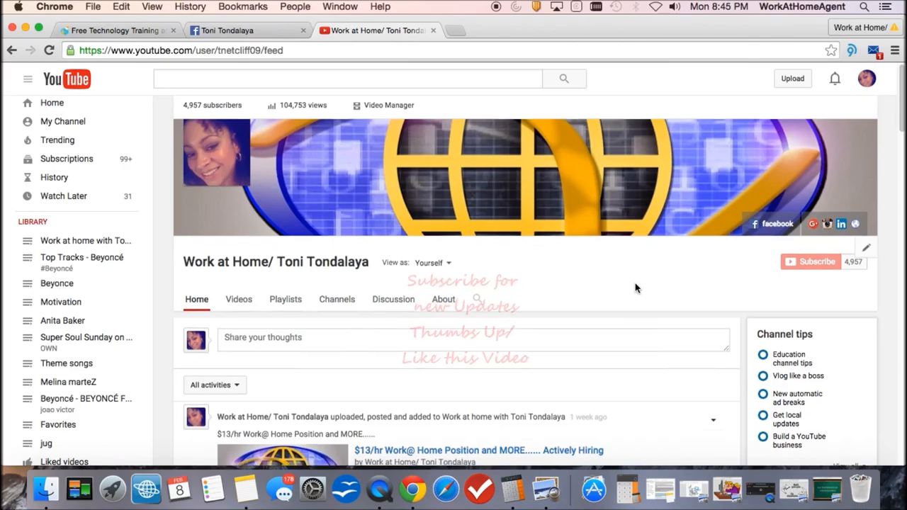
scroll(down, 3)
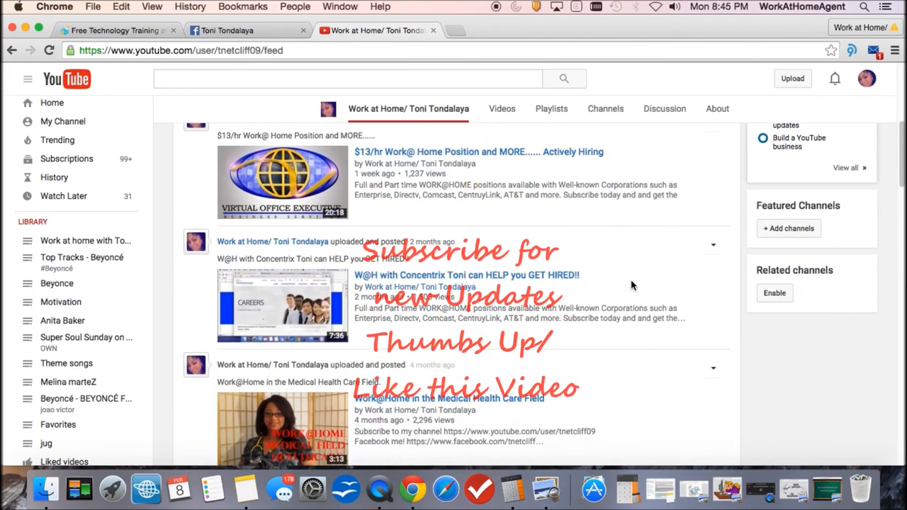
scroll(down, 3)
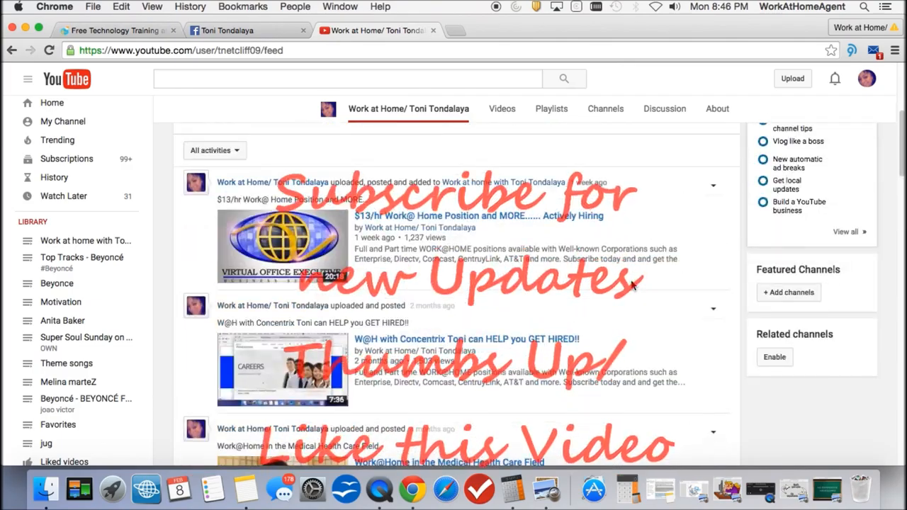
scroll(up, 3)
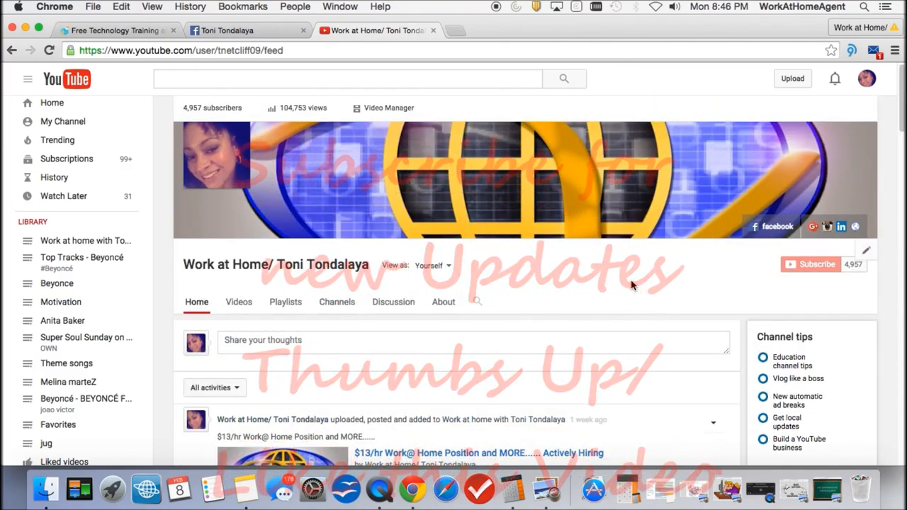